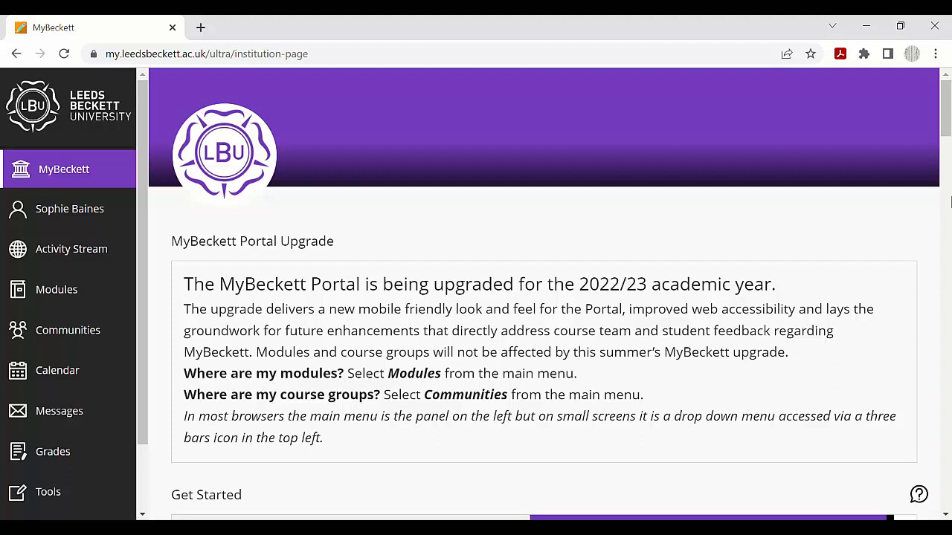
mouse_move(728, 220)
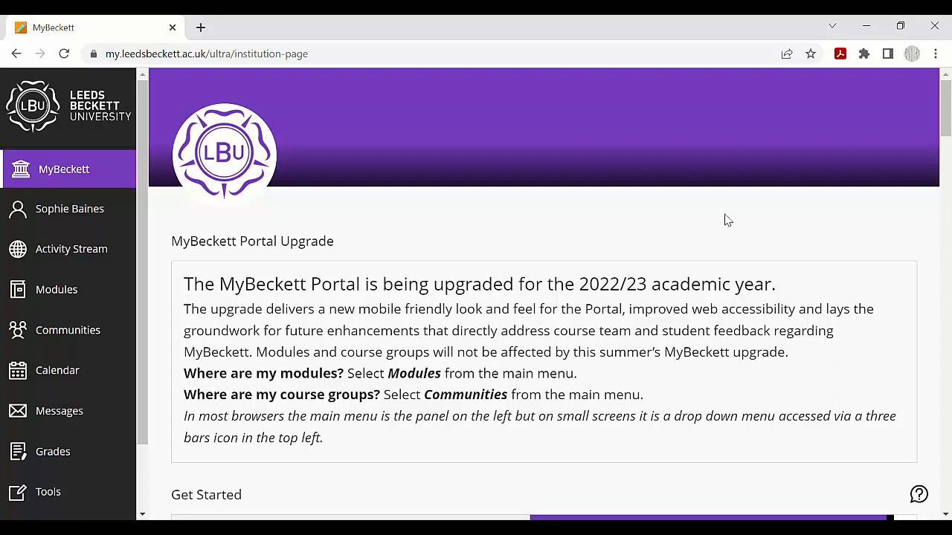
mouse_move(749, 231)
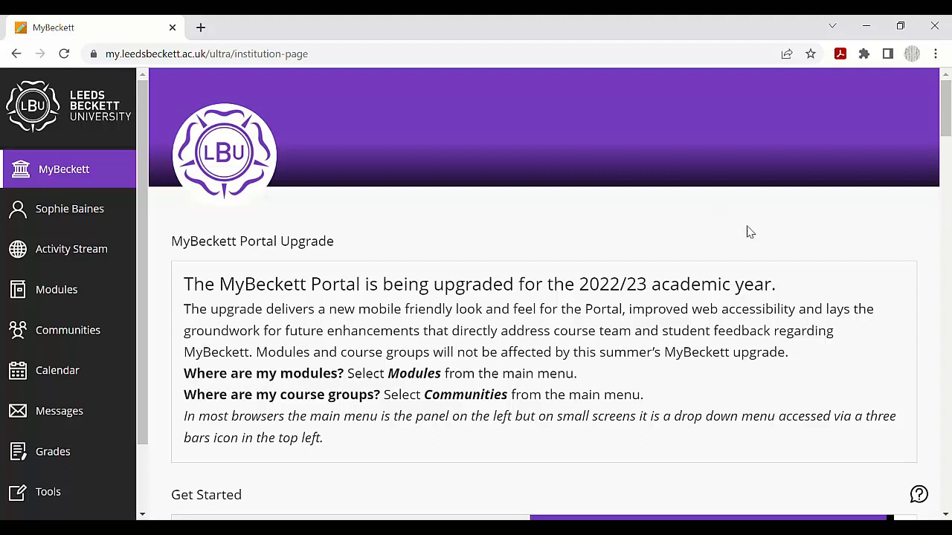
Step: Scroll to Library and Student IT and follow 'Access your Email, OneDrive and Office 365 Portal'
scroll("down", 3)
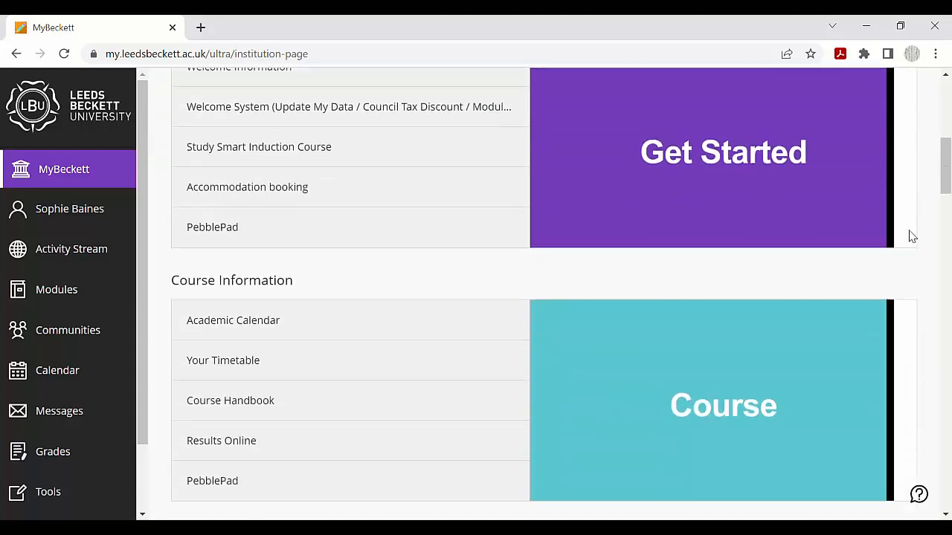
scroll("down", 3)
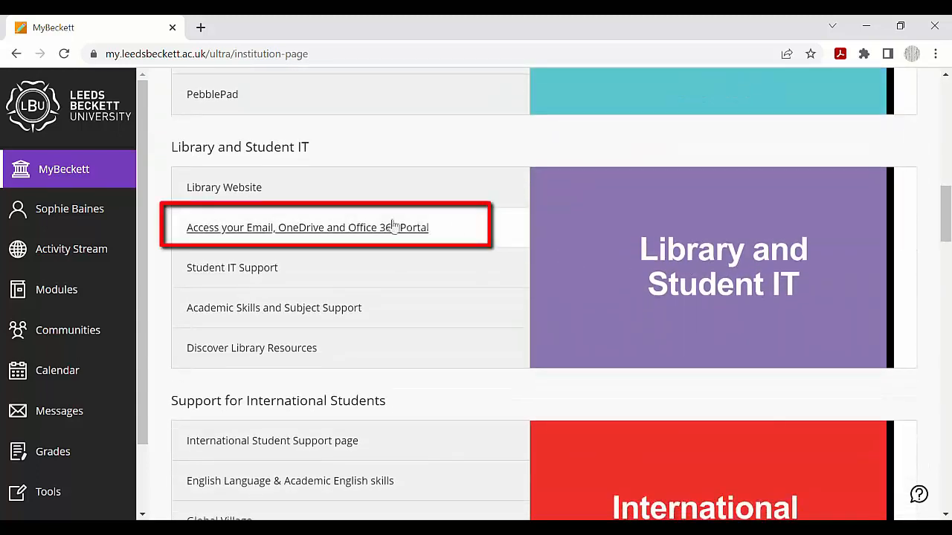
mouse_move(414, 232)
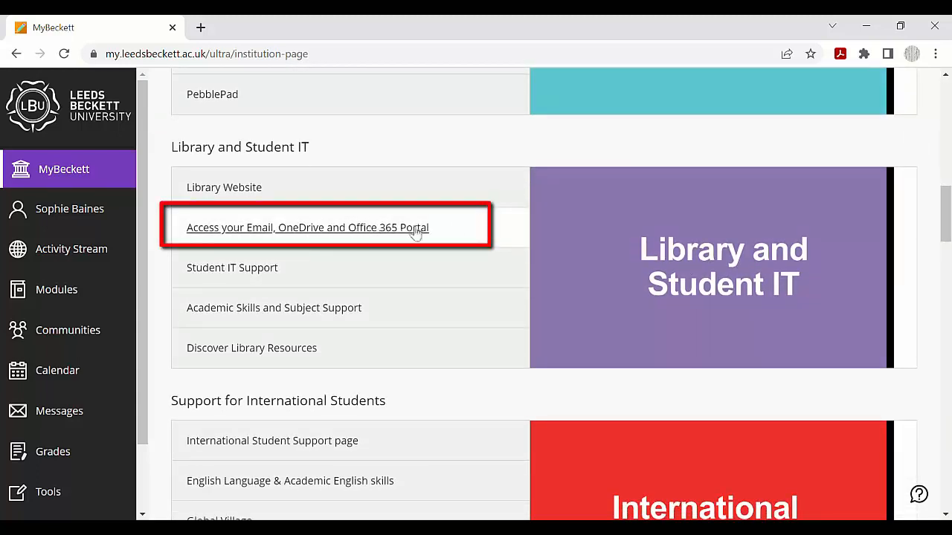
left_click(307, 227)
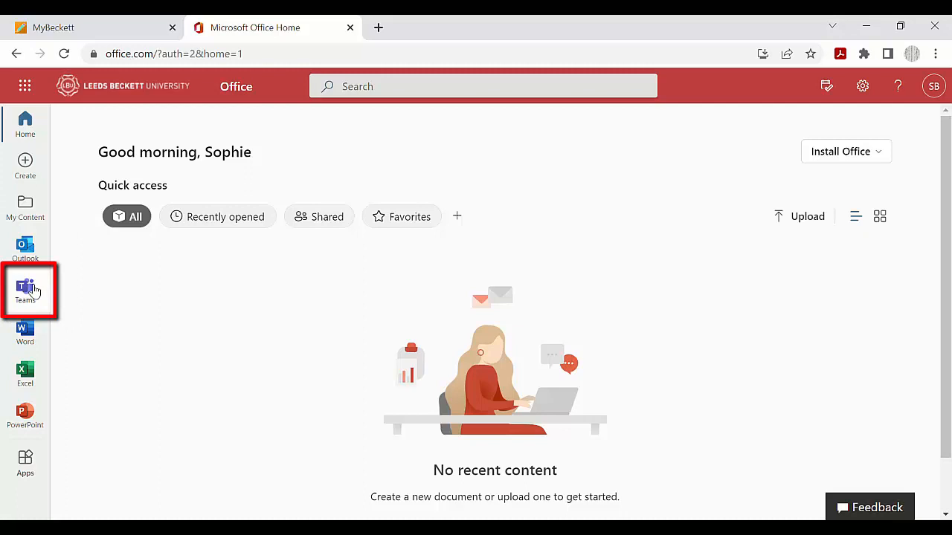
Step: Launch Teams from the left app bar of the Office home page
left_click(25, 290)
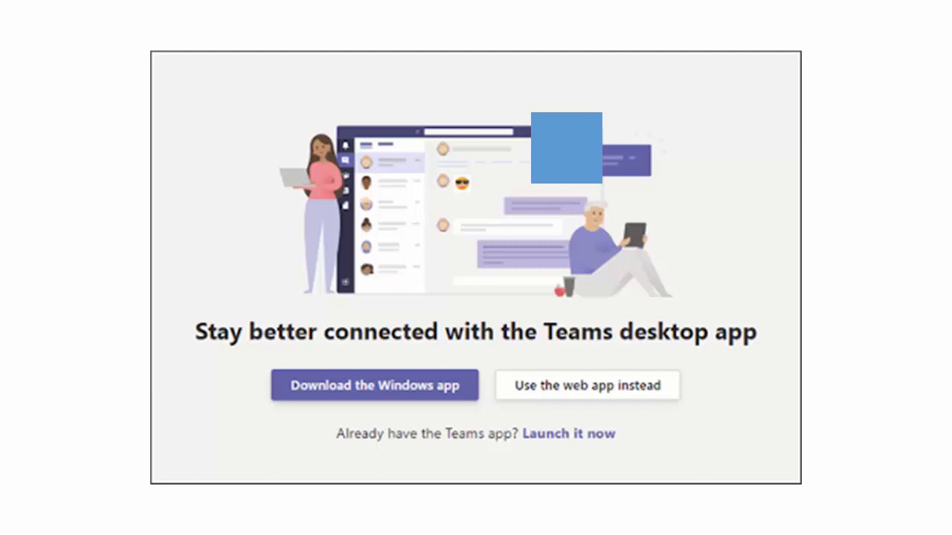
Step: Download the Teams Windows app and open the Teams_windows .exe installer from the download bar
left_click(586, 385)
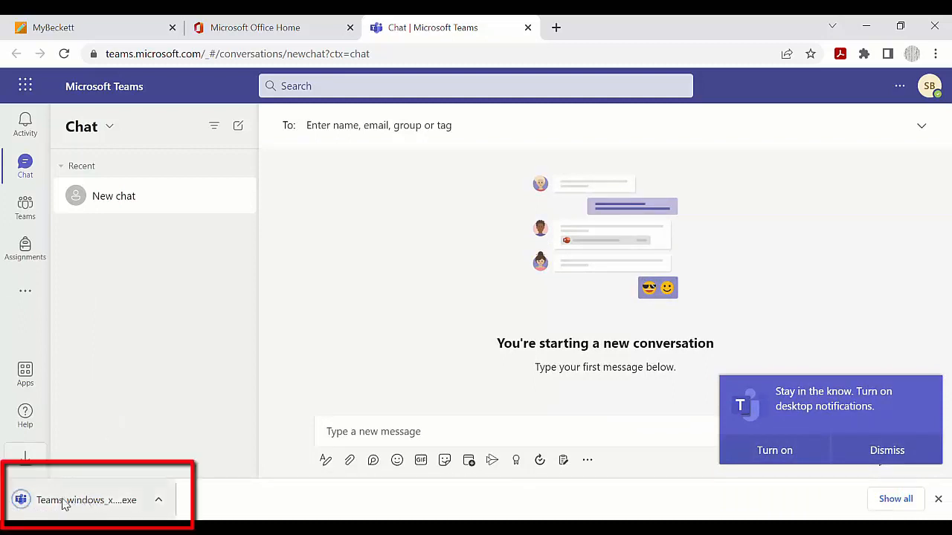
left_click(87, 499)
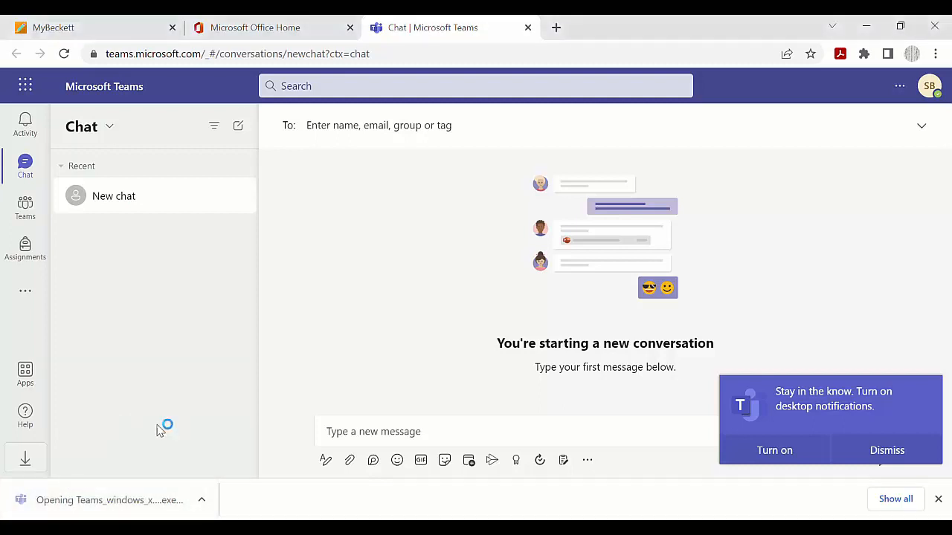
mouse_move(177, 418)
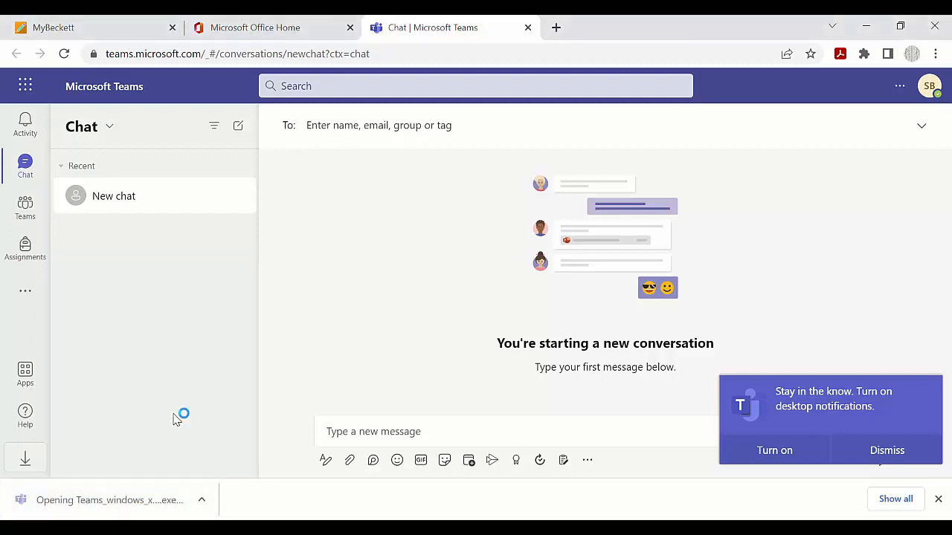